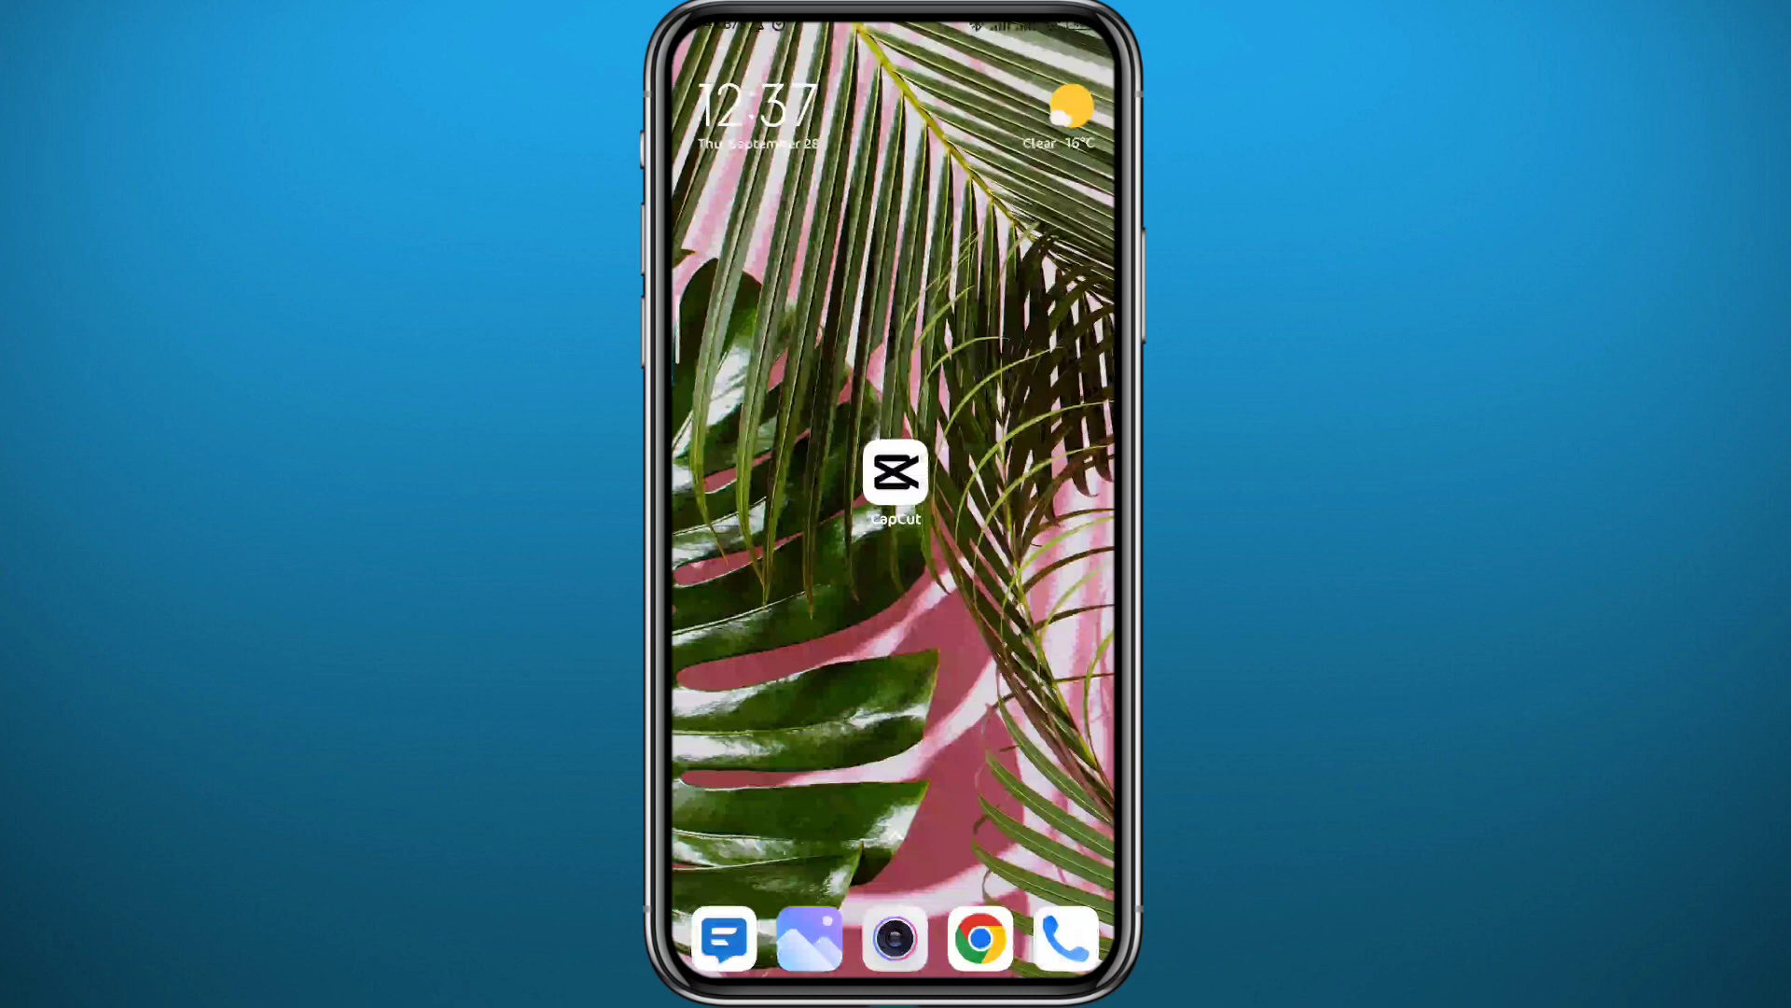
Launch CapCut from the Android home screen.
left_click(895, 472)
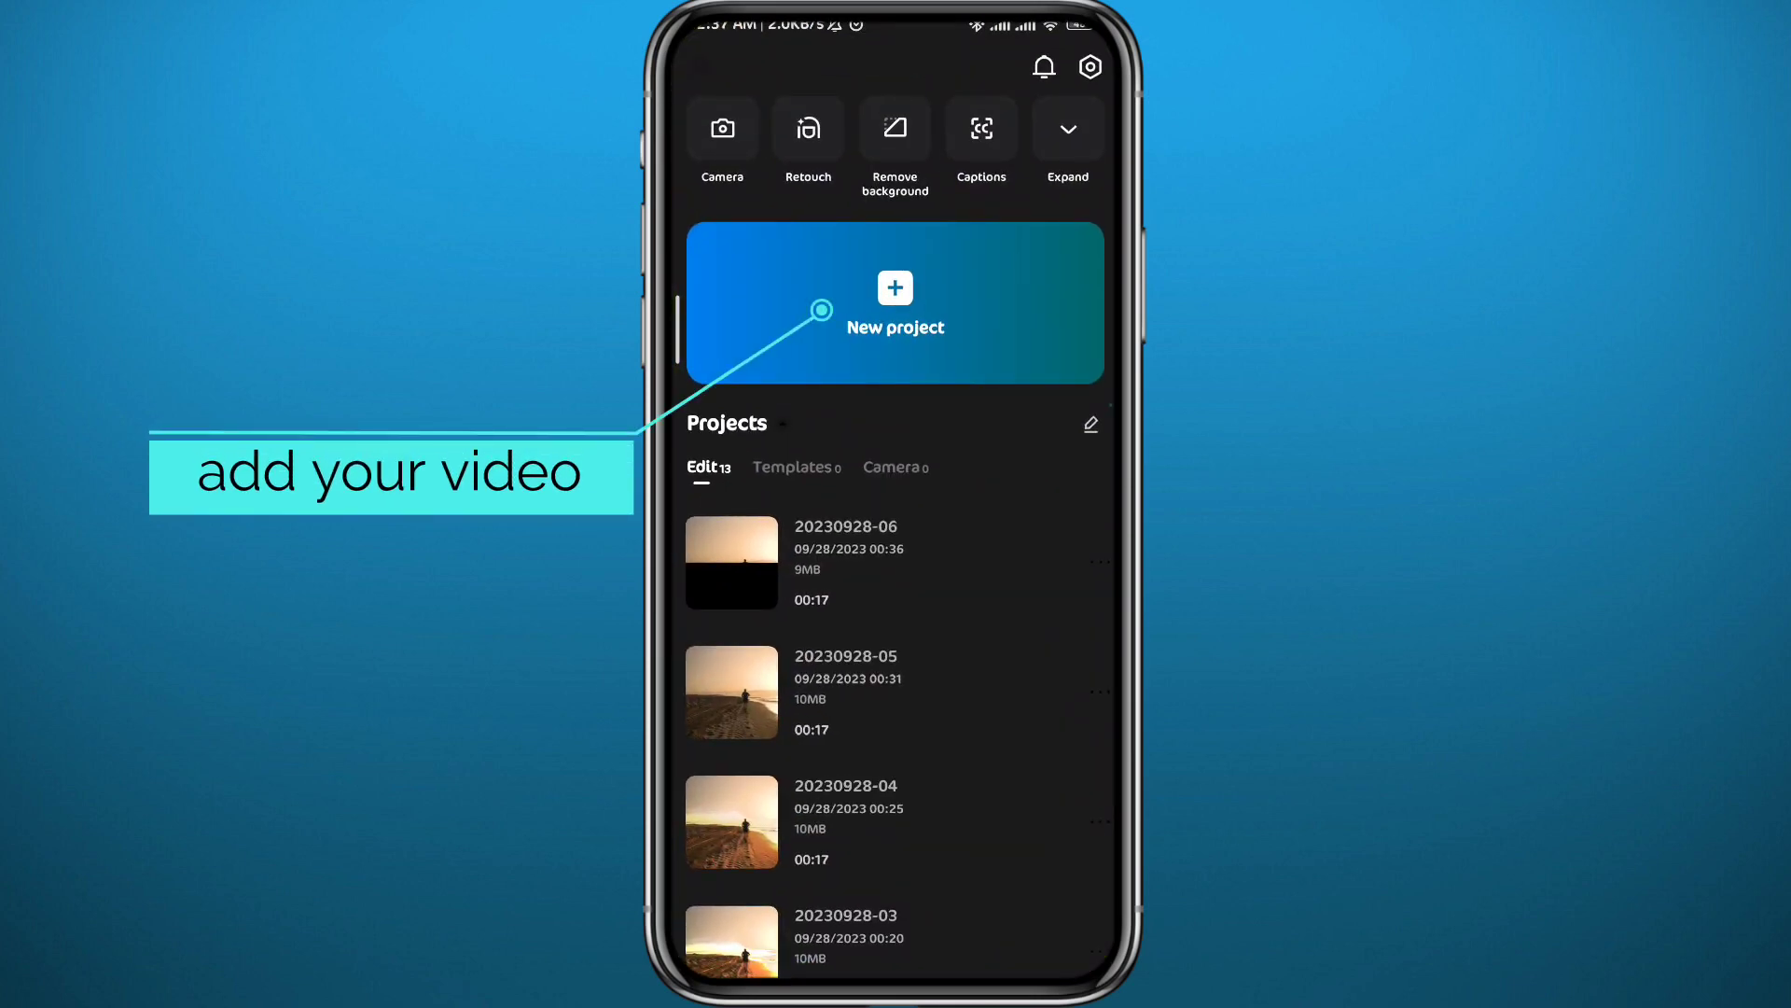
Create a new project with the beach sunset runner clip added from Albums.
left_click(894, 302)
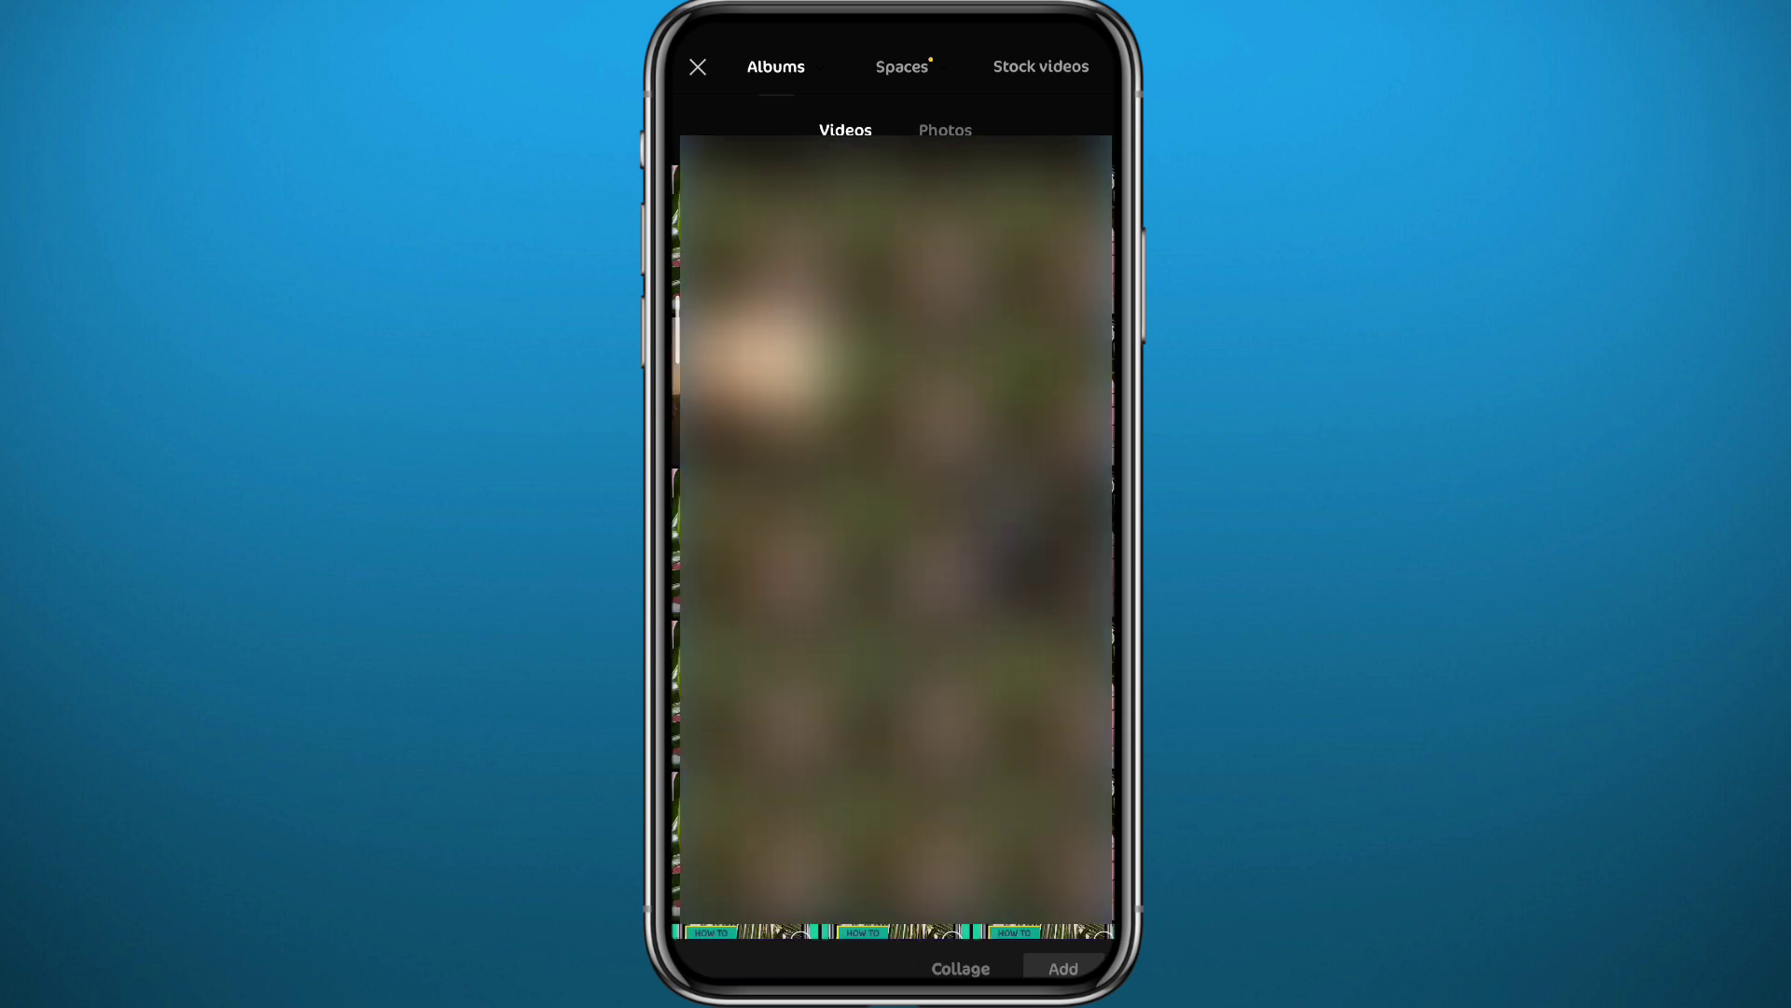
left_click(765, 354)
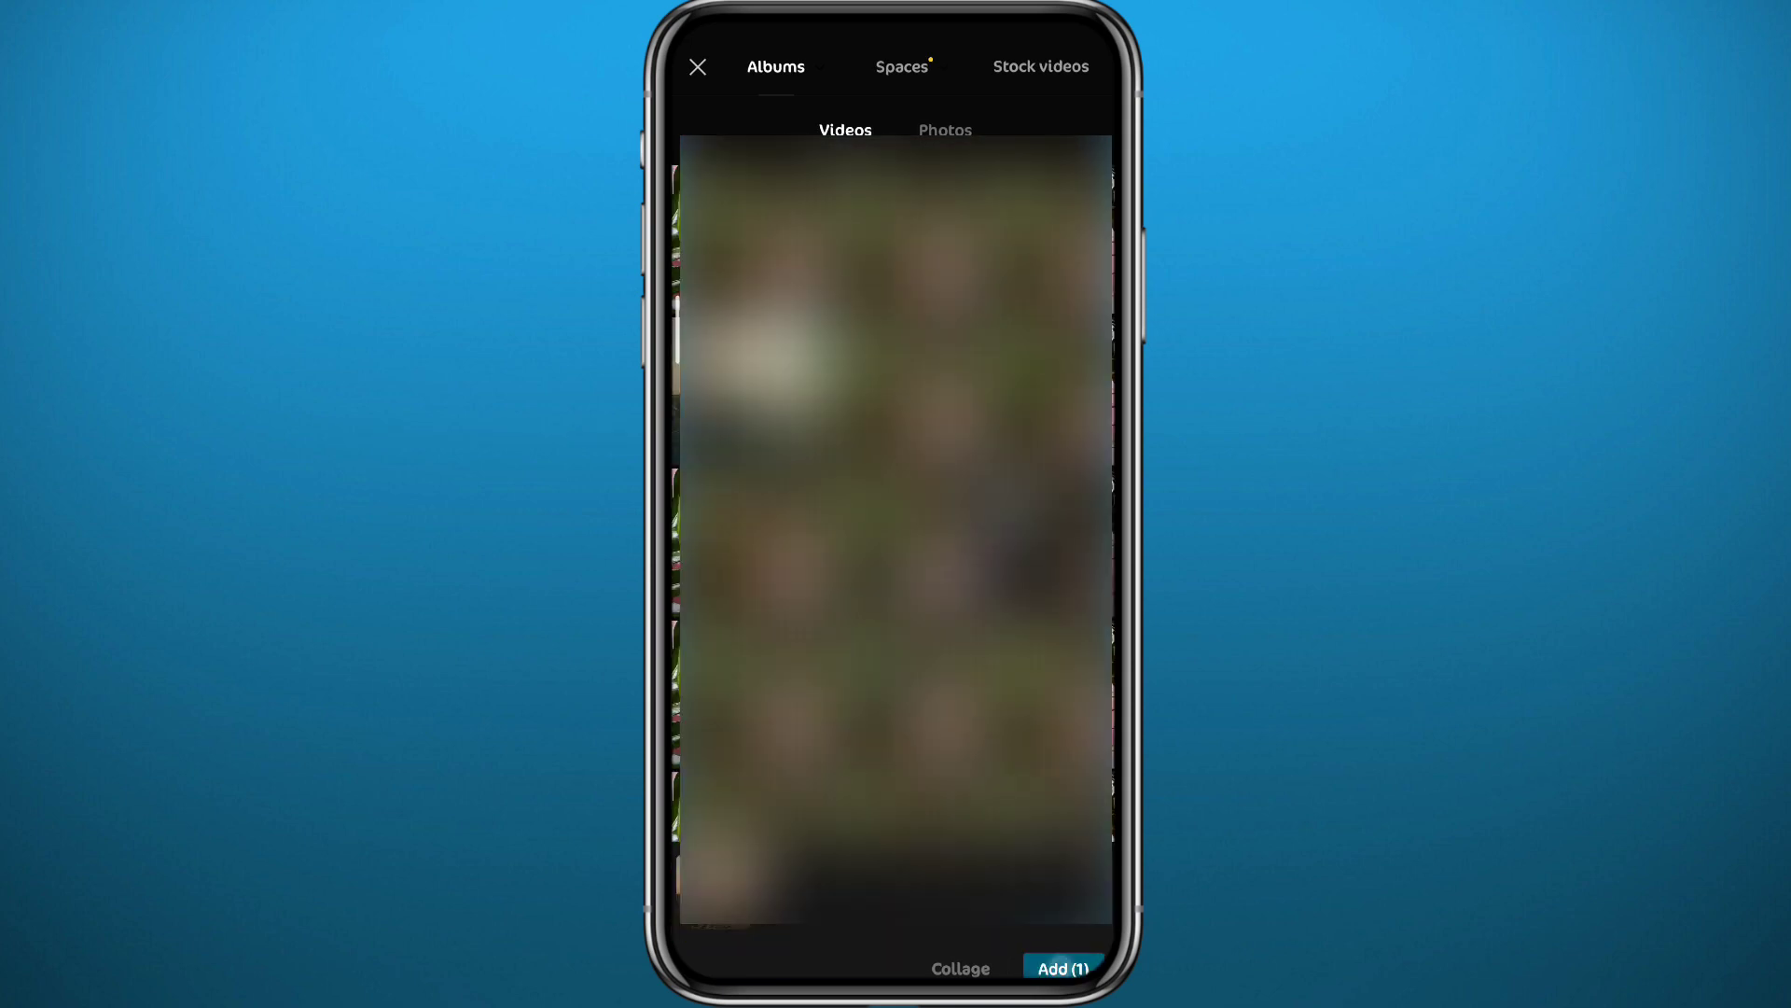
left_click(1060, 968)
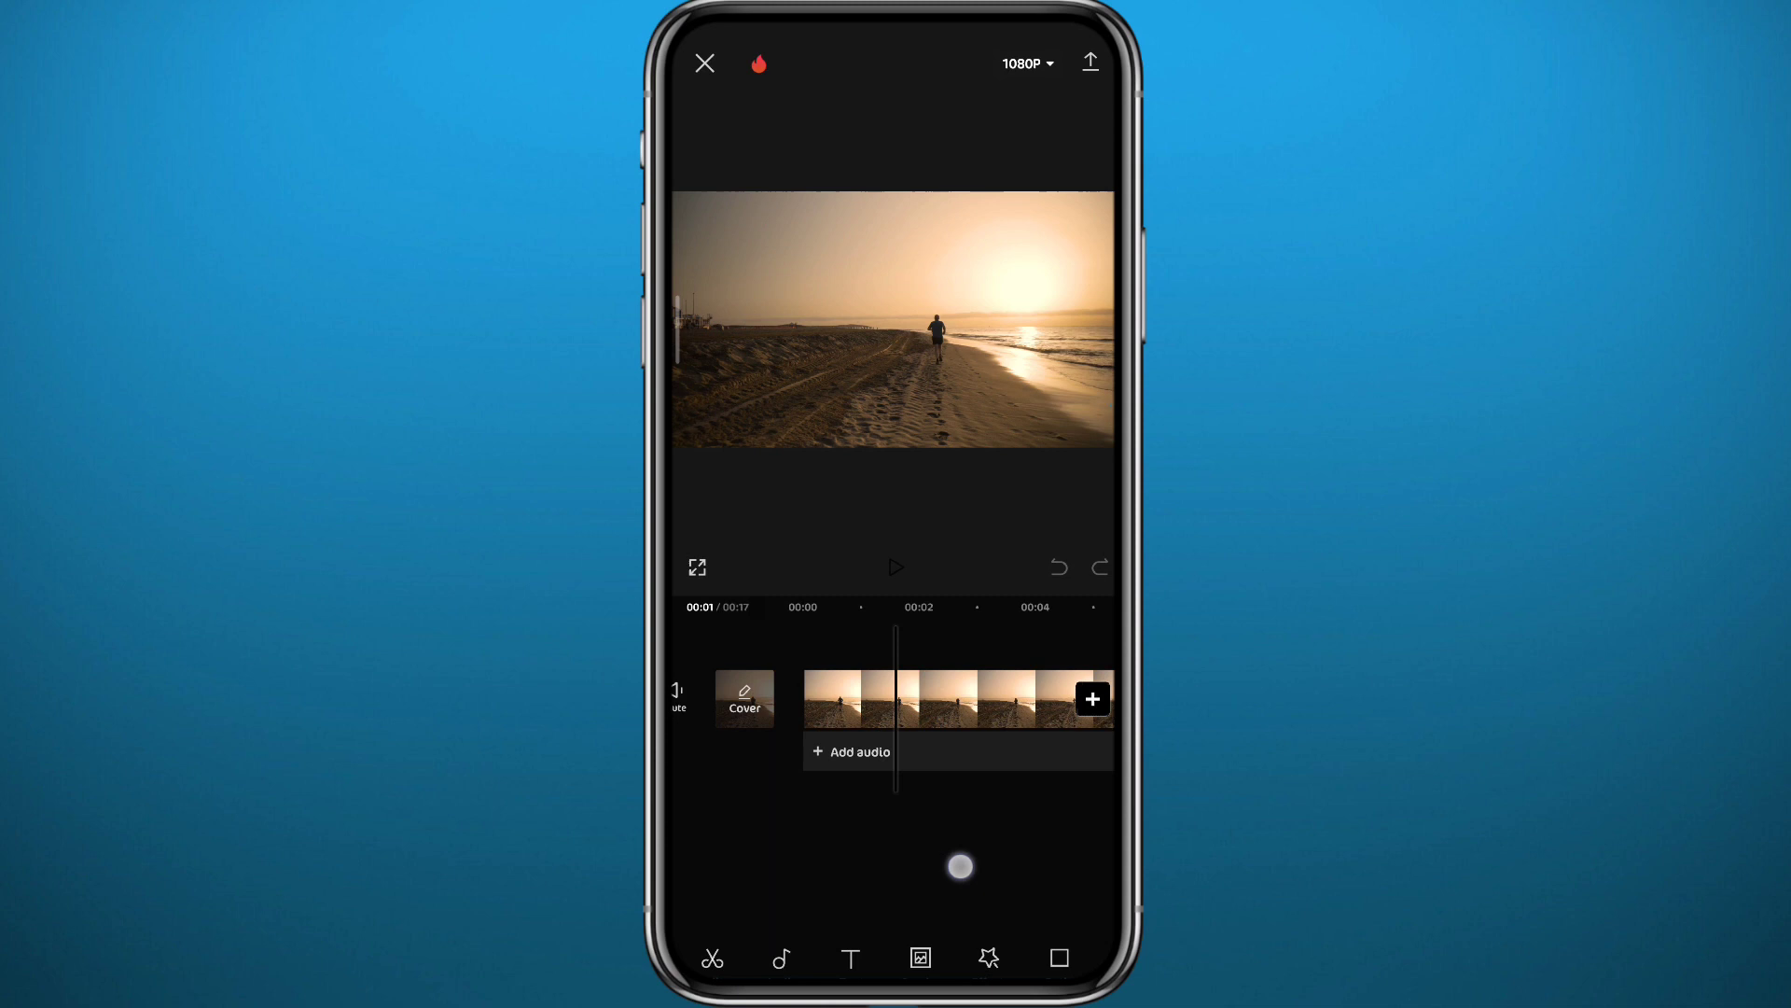
Bring up the Stickers library from the bottom toolbar.
scroll("left", 3)
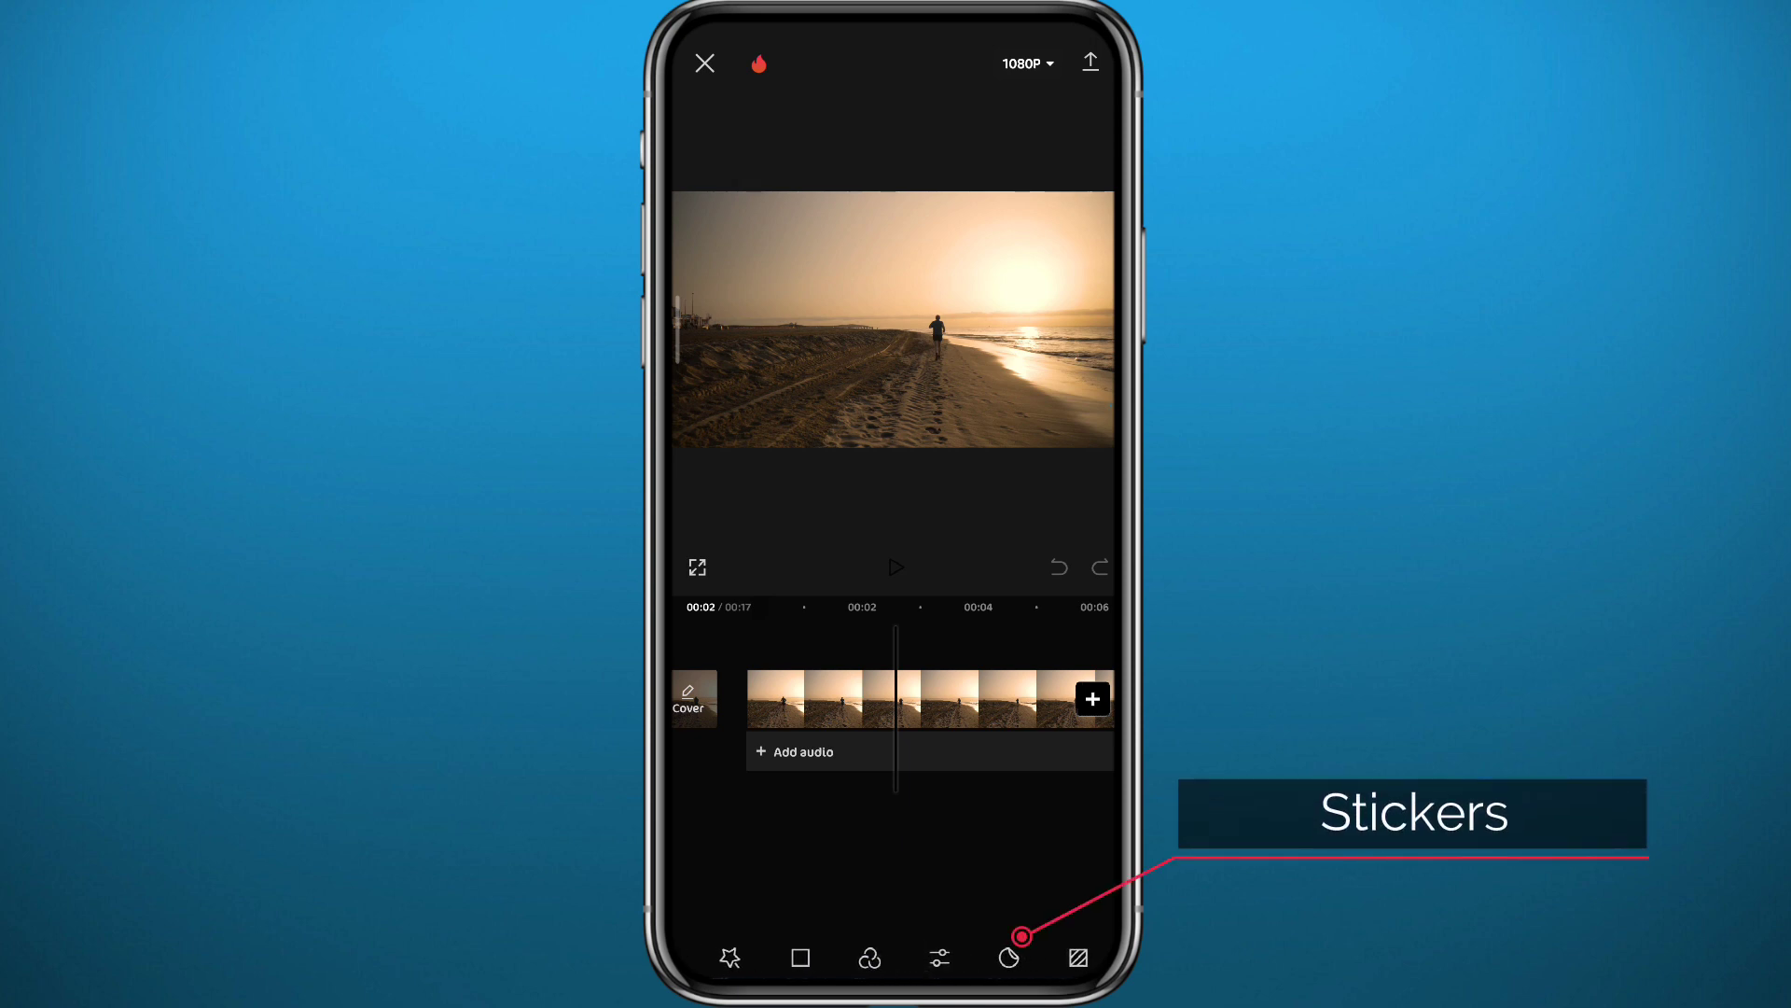
left_click(1008, 957)
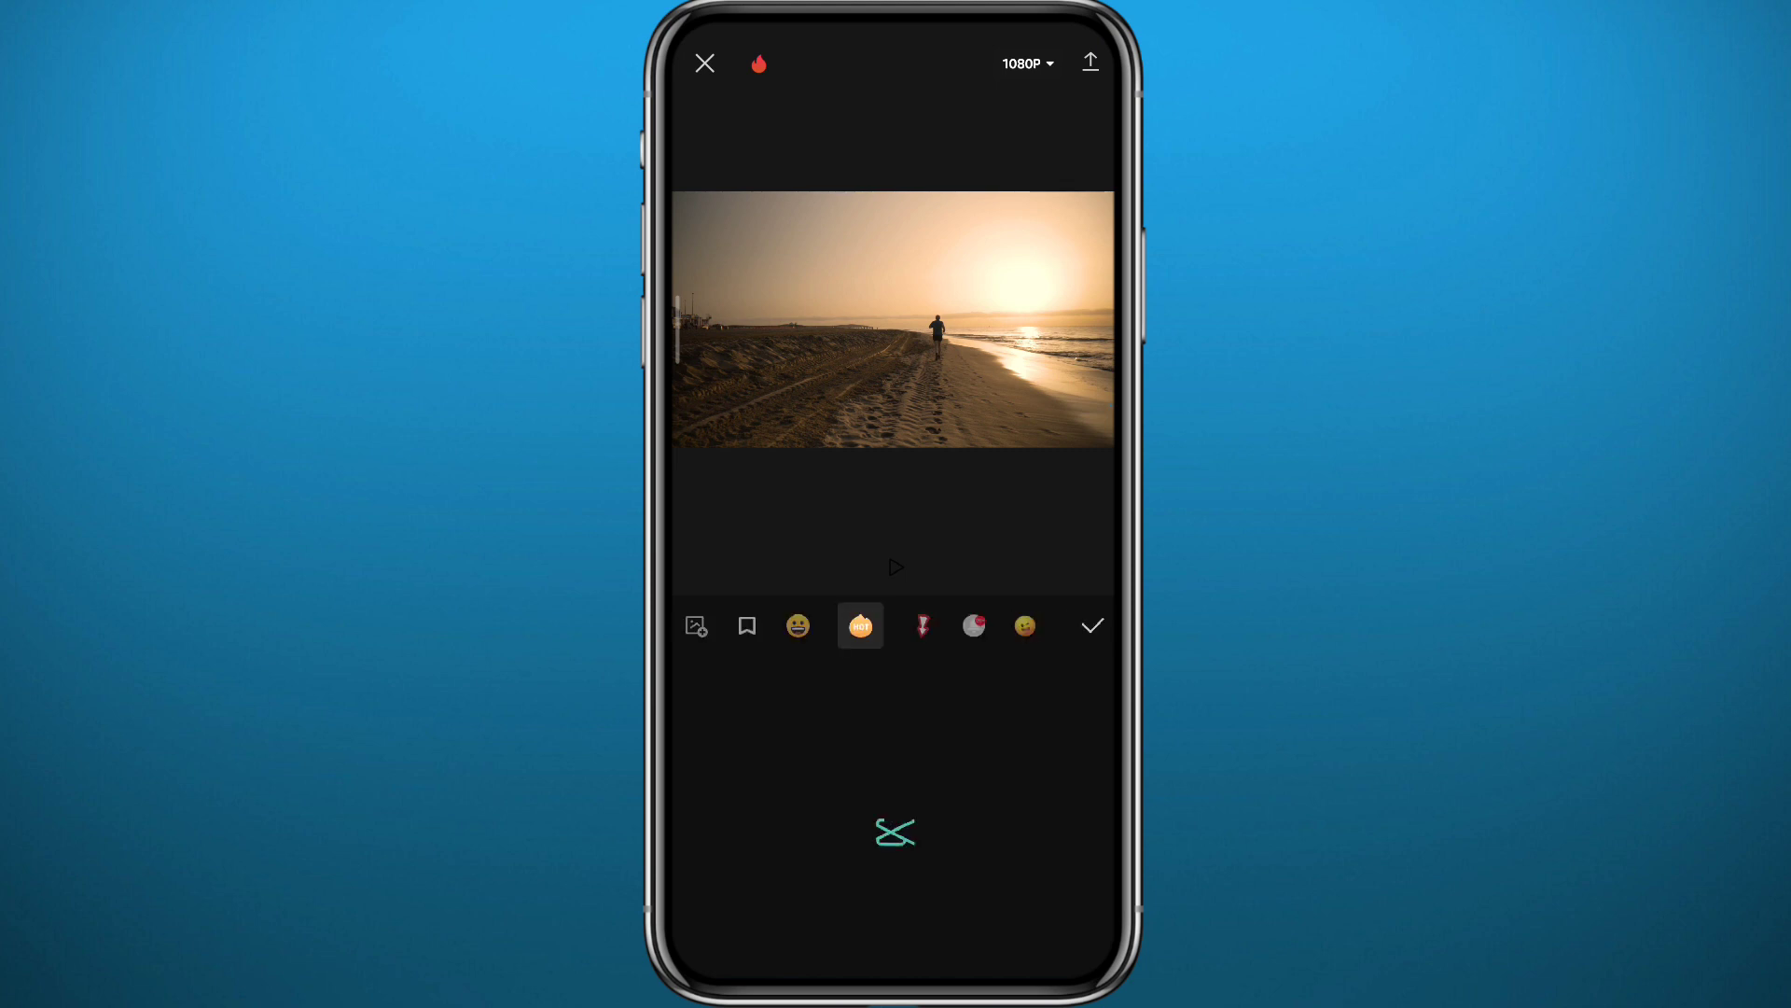
Place the black pointing-hand sticker from the category grid onto the video.
left_click(859, 625)
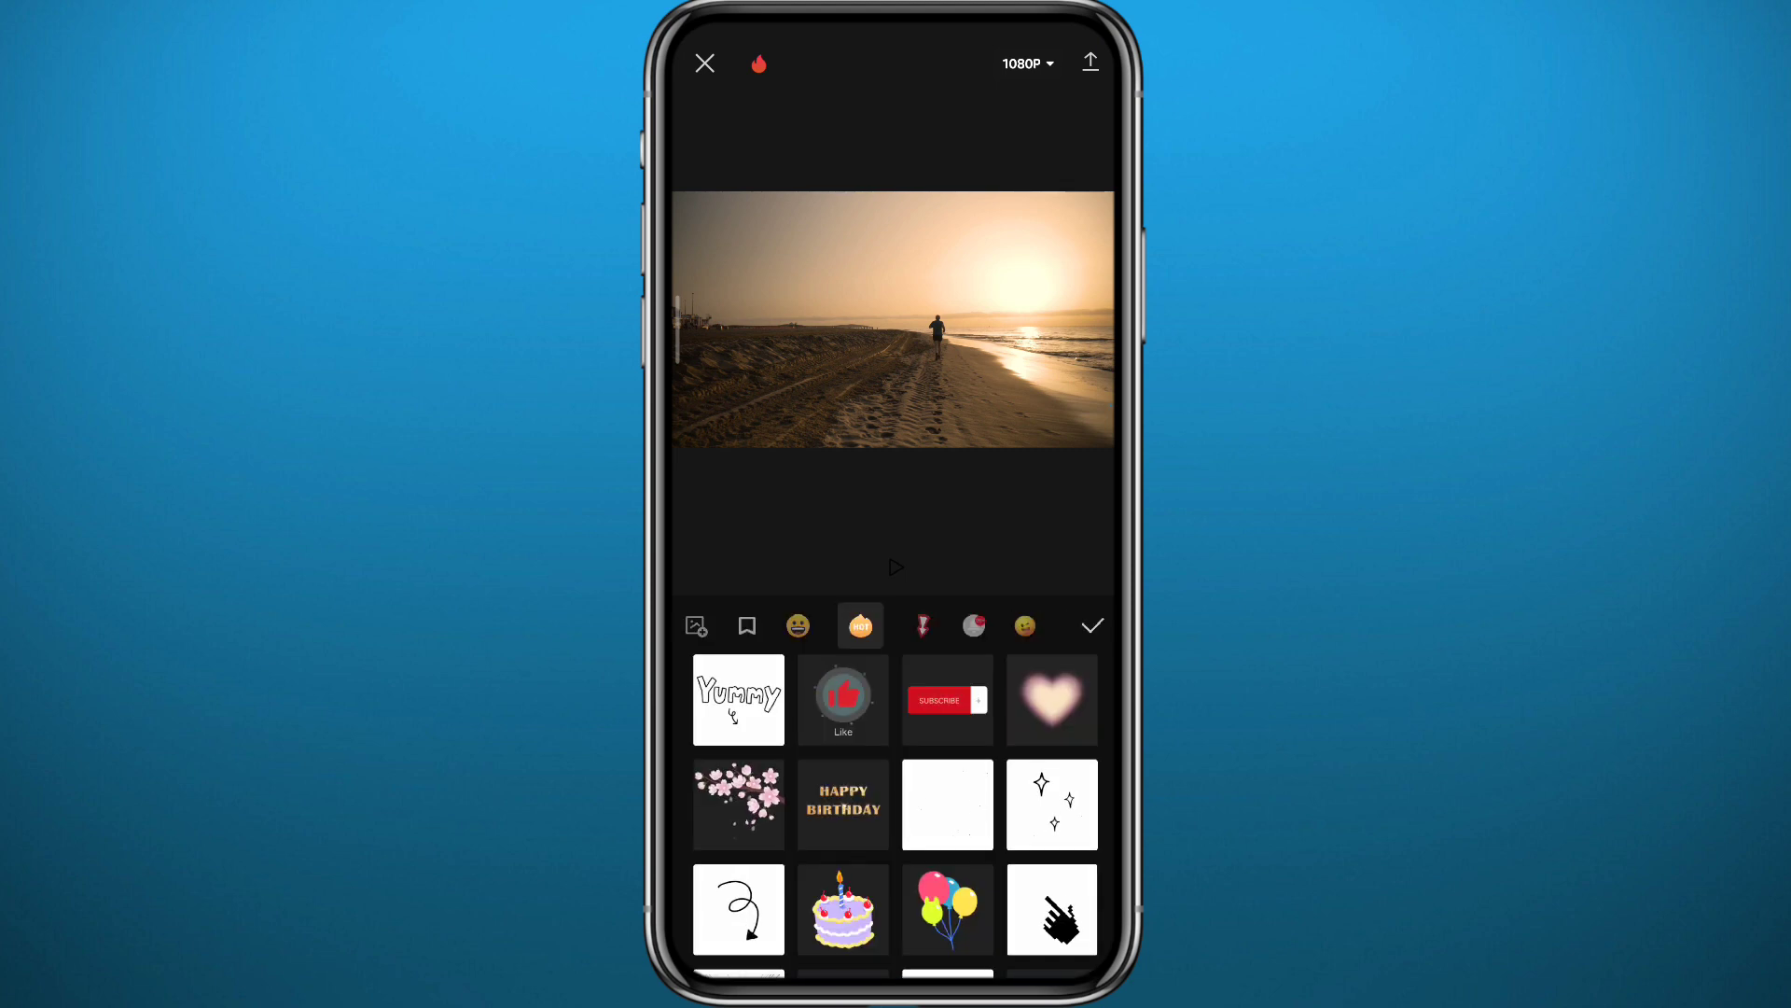
scroll("down", 3)
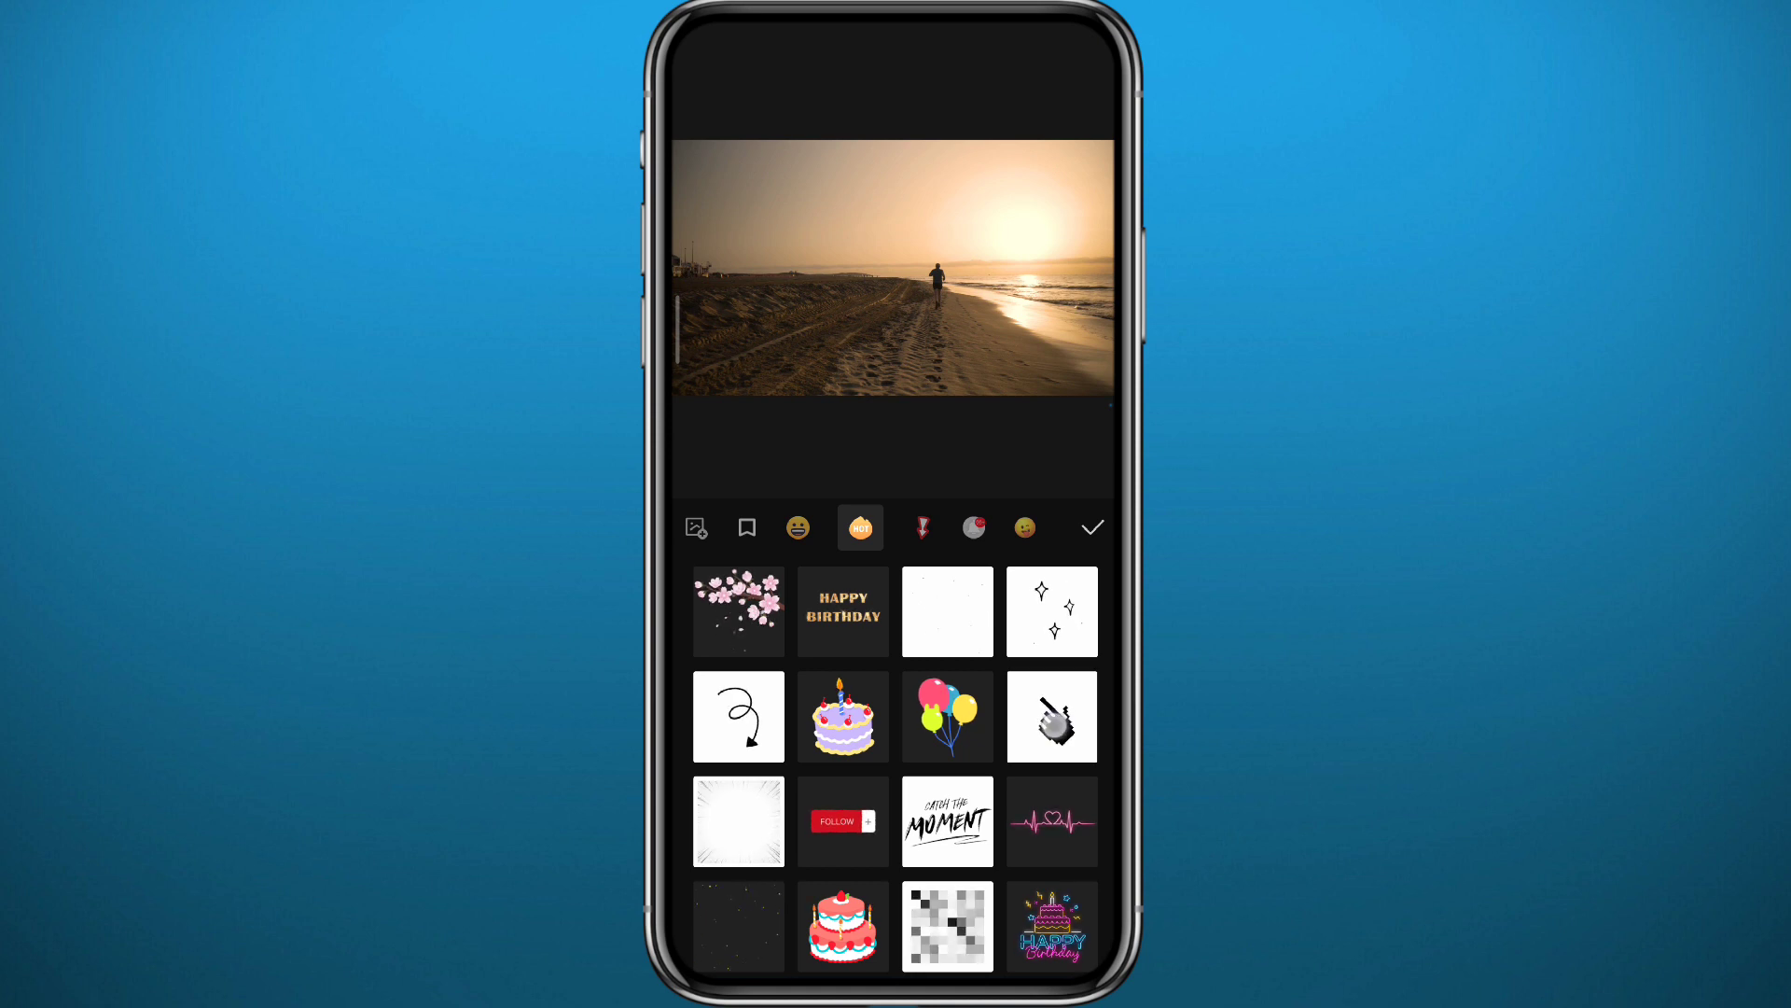
left_click(1052, 716)
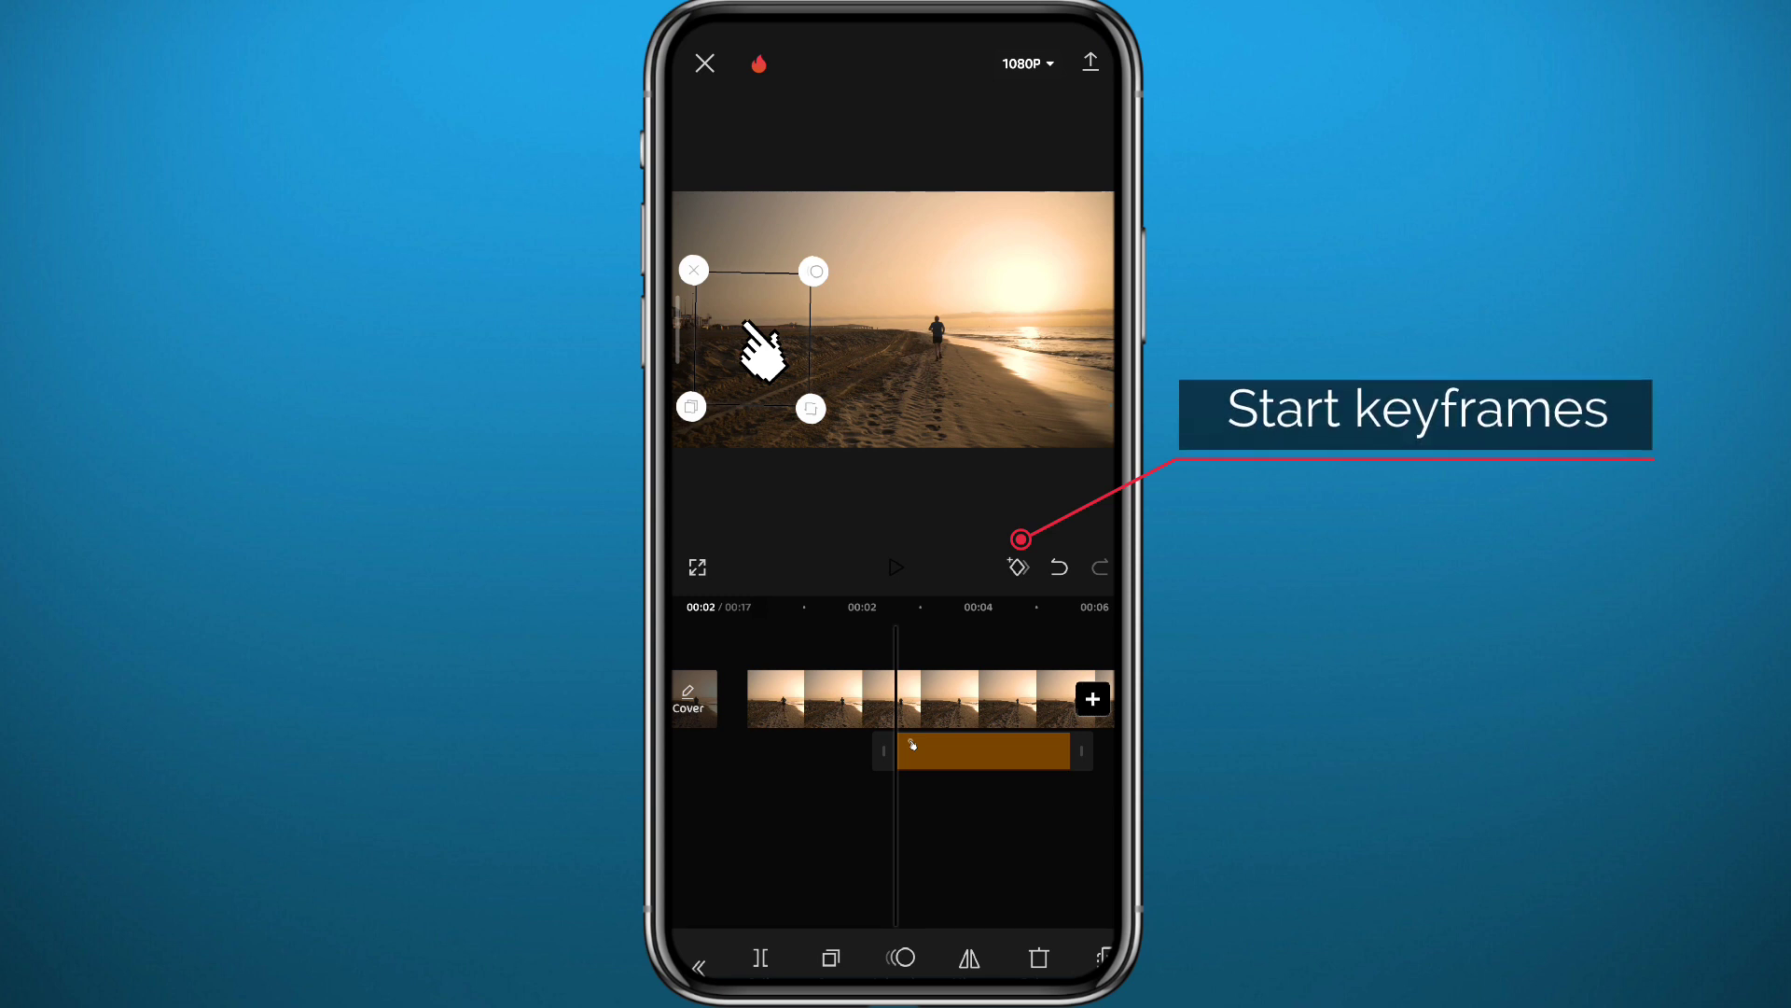
Keyframe the hand sticker's start position, then drag it rightward to its next spot.
left_click(1017, 567)
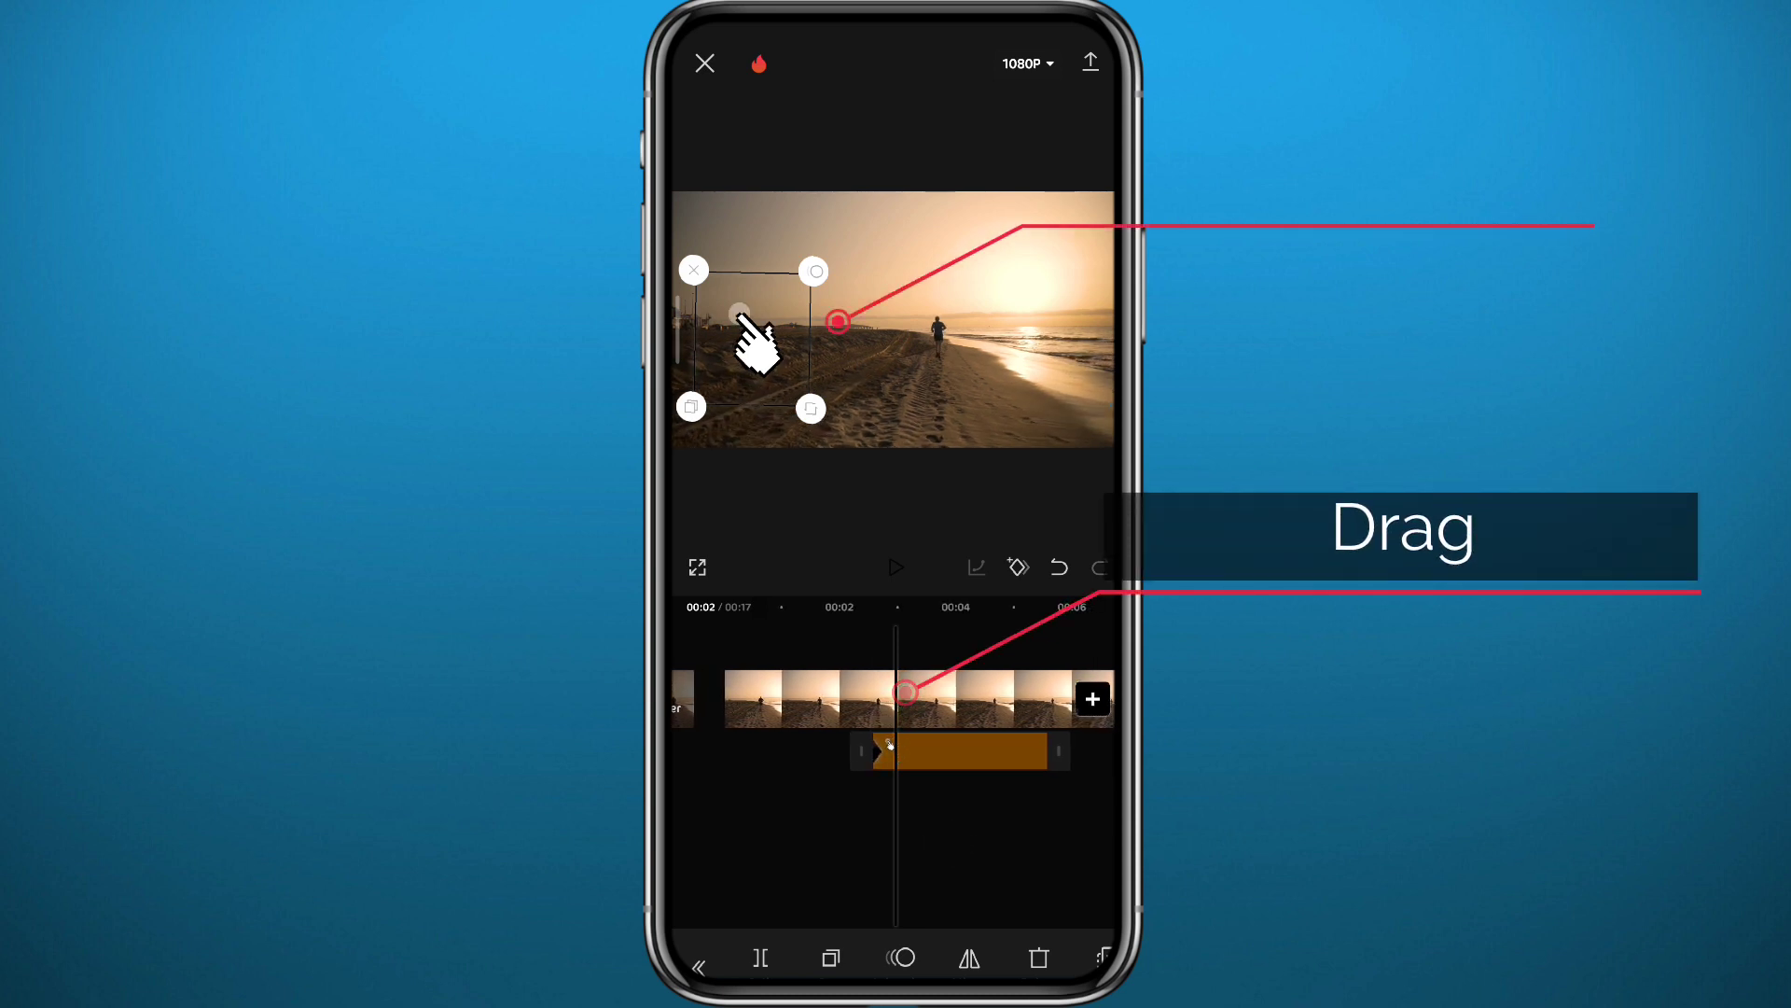
left_click_drag(754, 342, 799, 342)
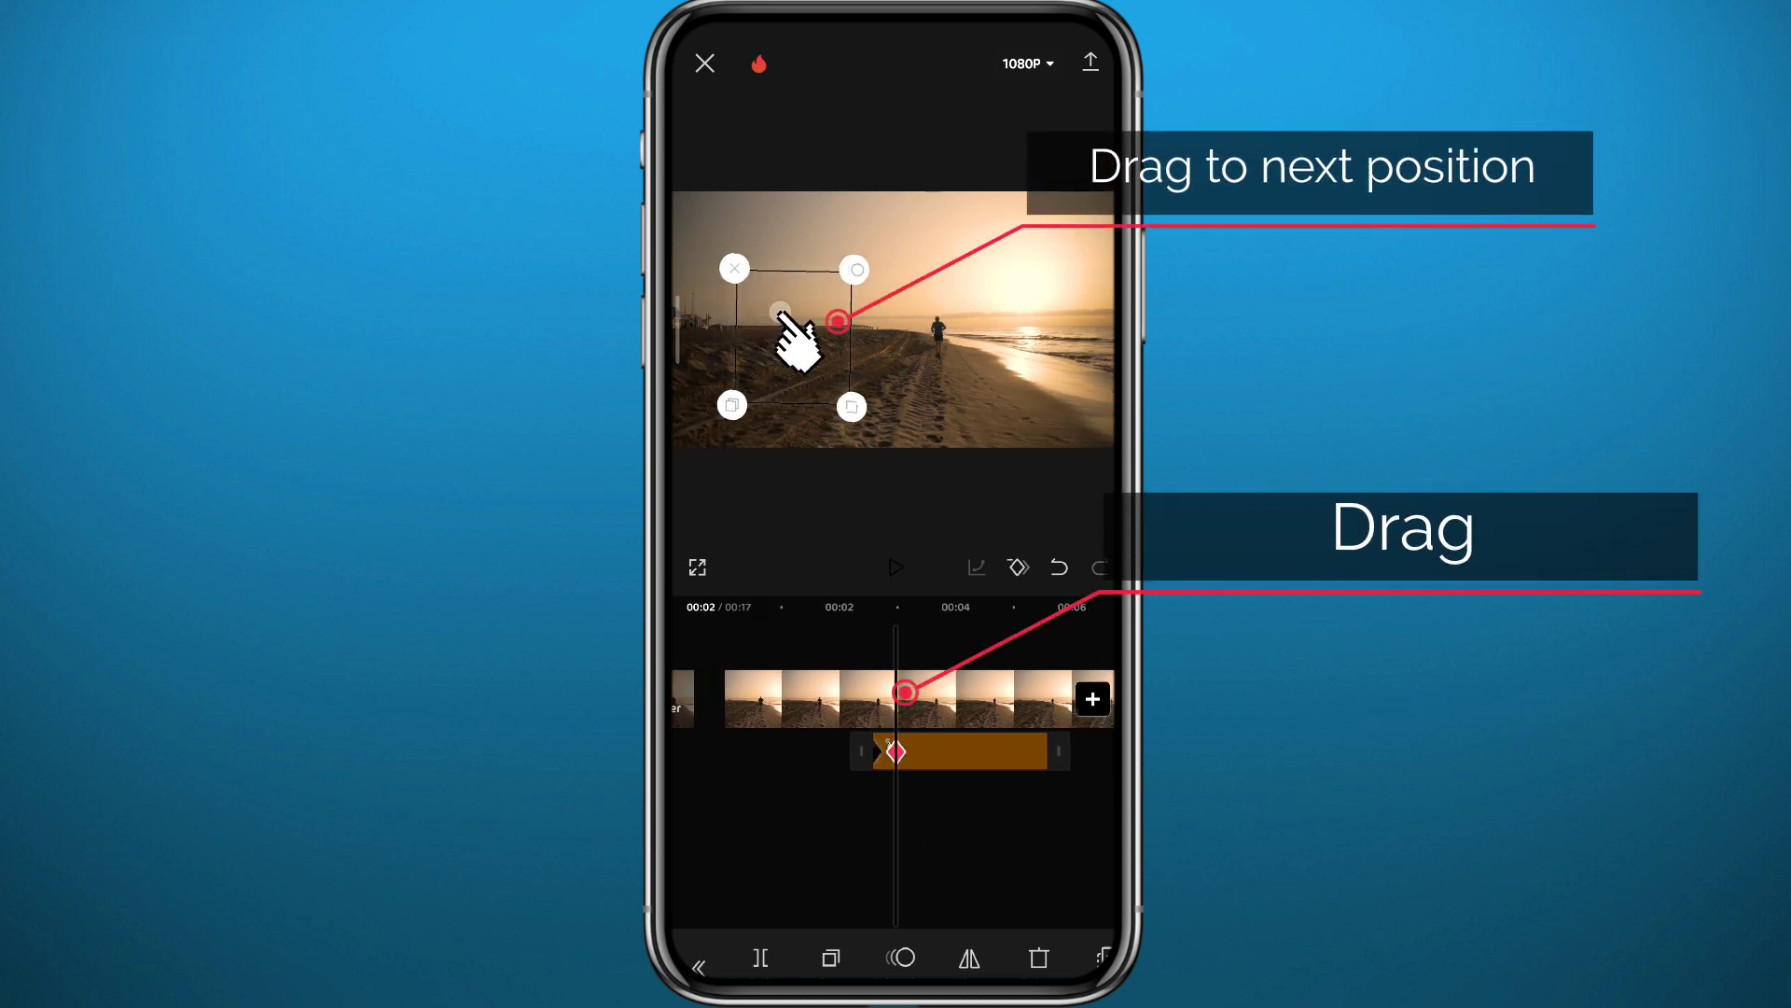